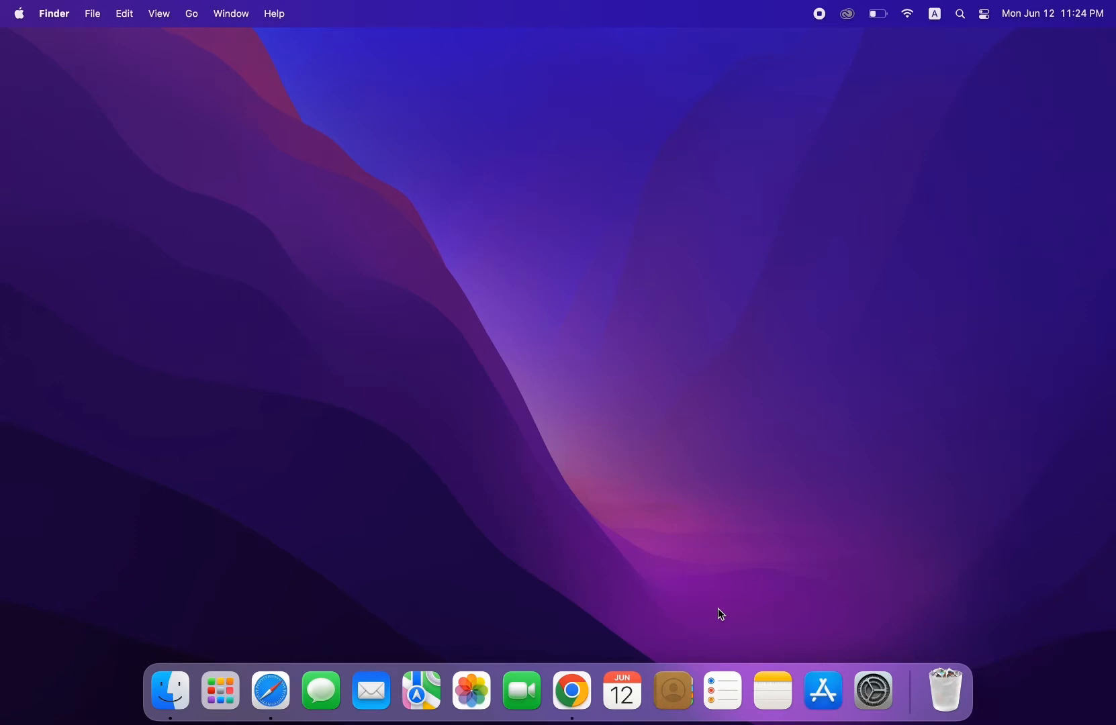
# Open Google Chrome and run a Google search for 'anaconda'
pyautogui.click(570, 689)
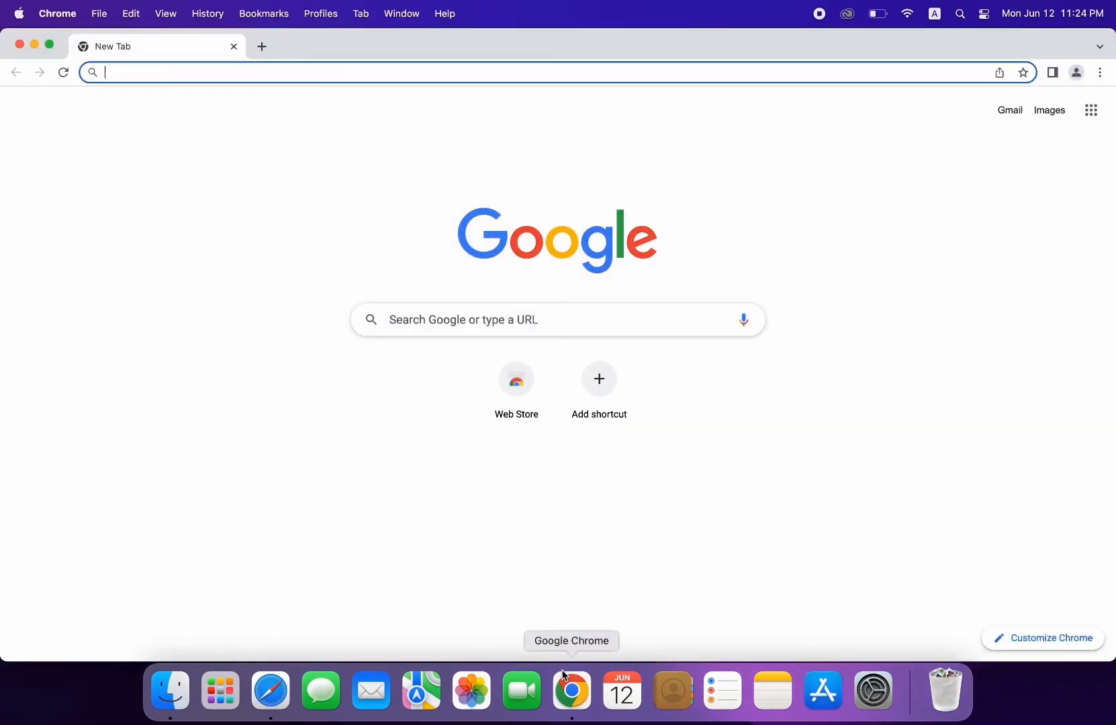
pyautogui.write('anaconda')
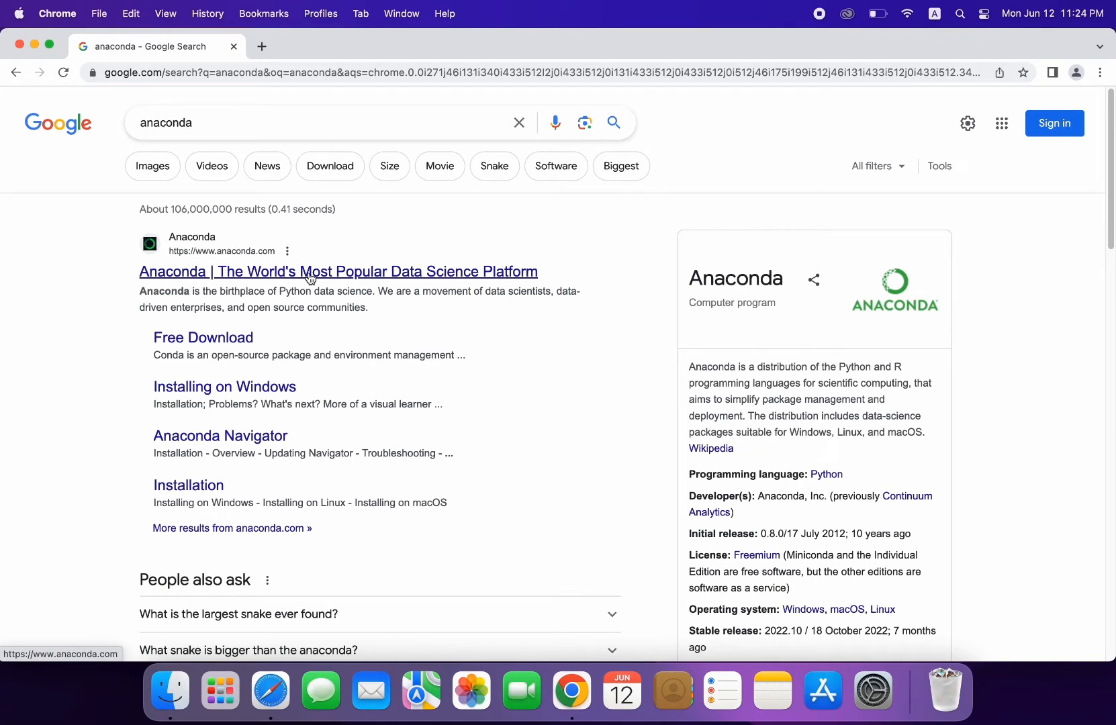
pyautogui.click(337, 272)
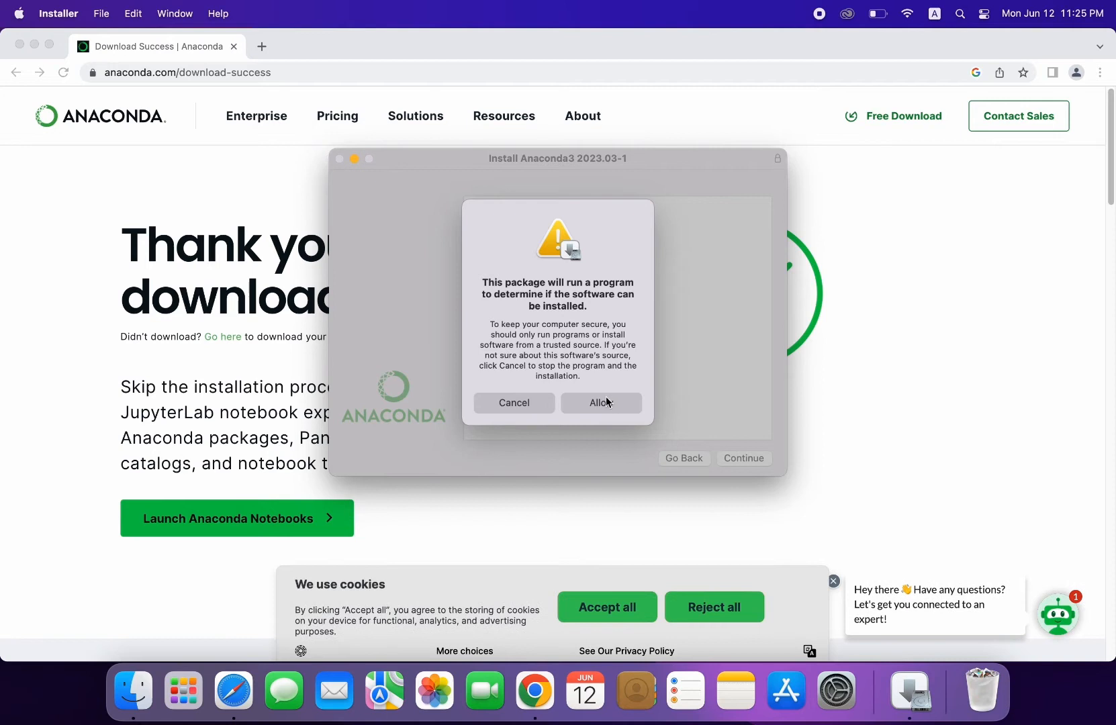
pyautogui.moveTo(606, 407)
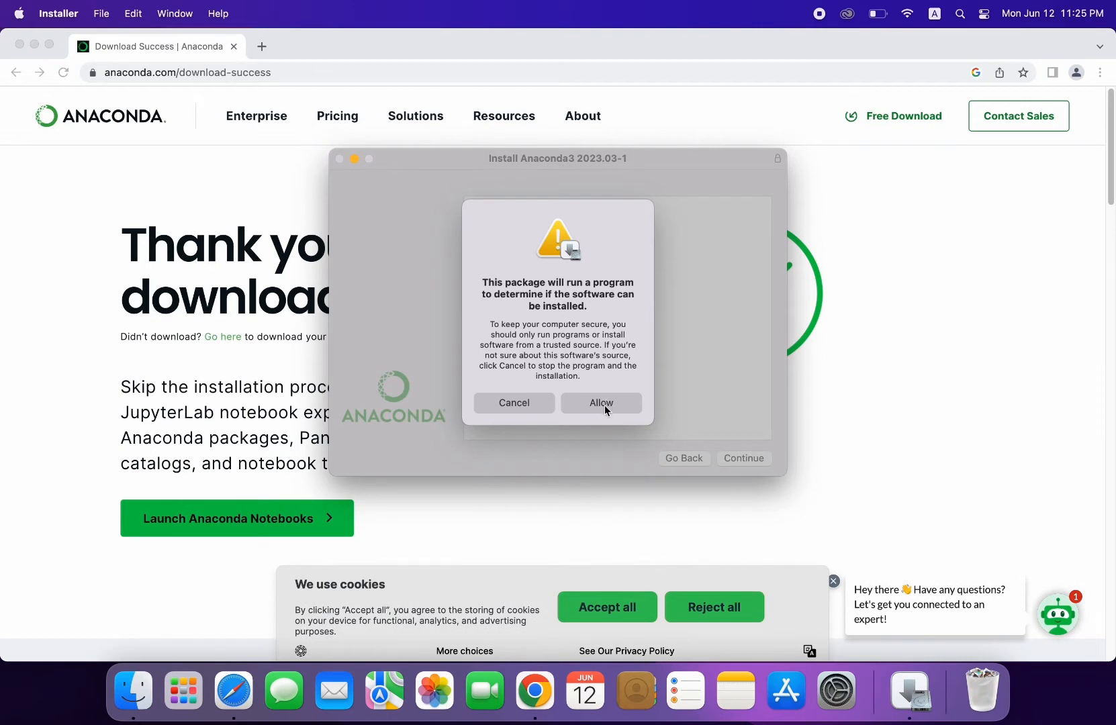
# Allow the installability check and advance past Introduction and Read Me to the license text
pyautogui.click(601, 403)
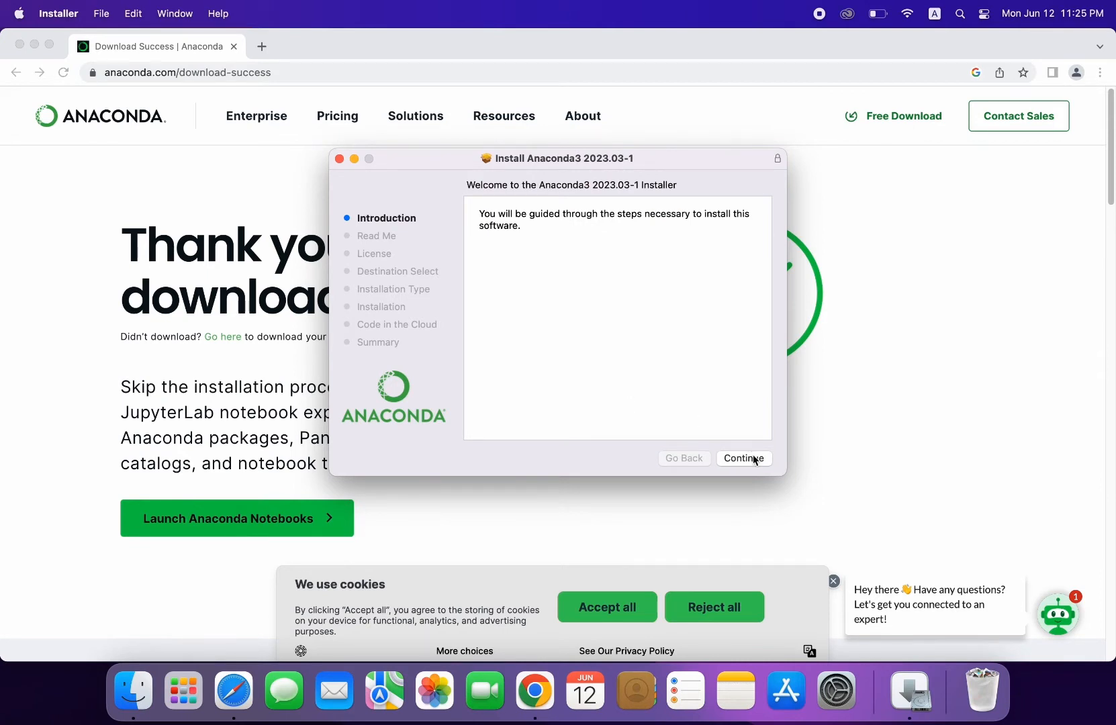
pyautogui.click(743, 457)
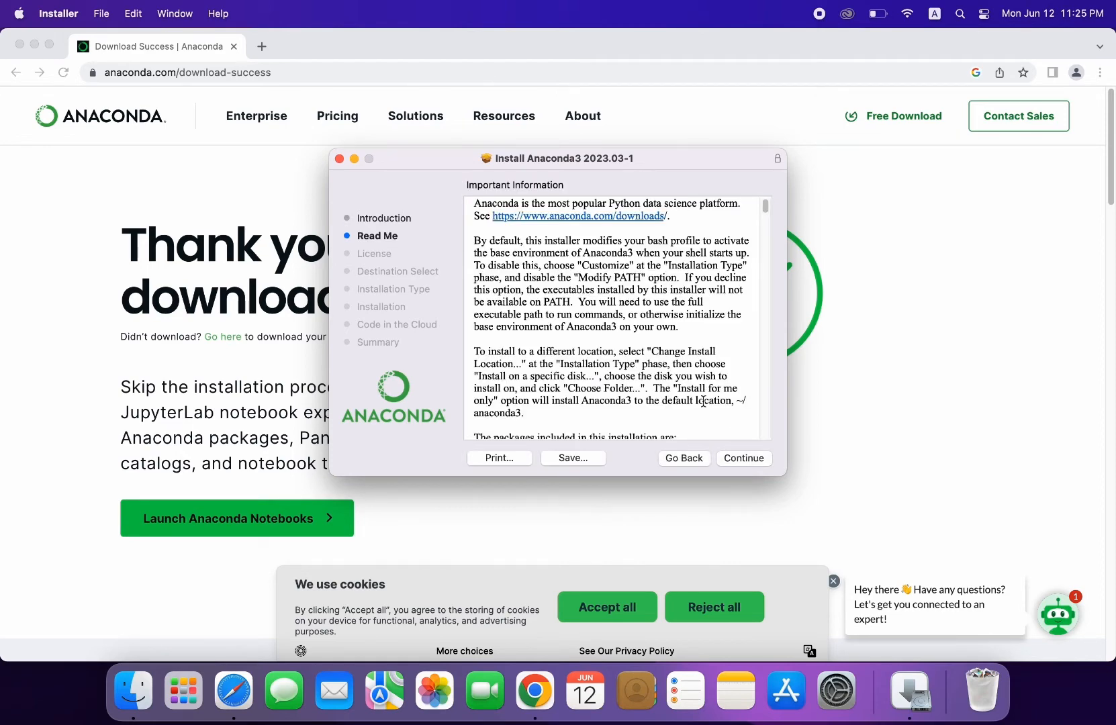
pyautogui.scroll(-3)
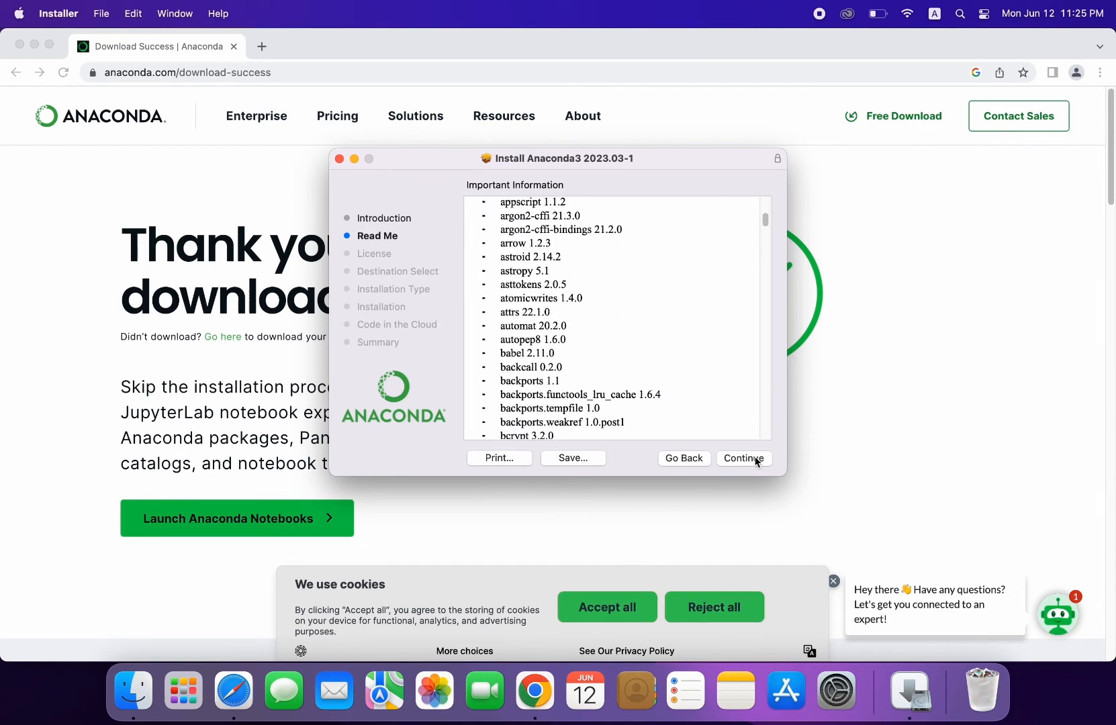
pyautogui.click(743, 457)
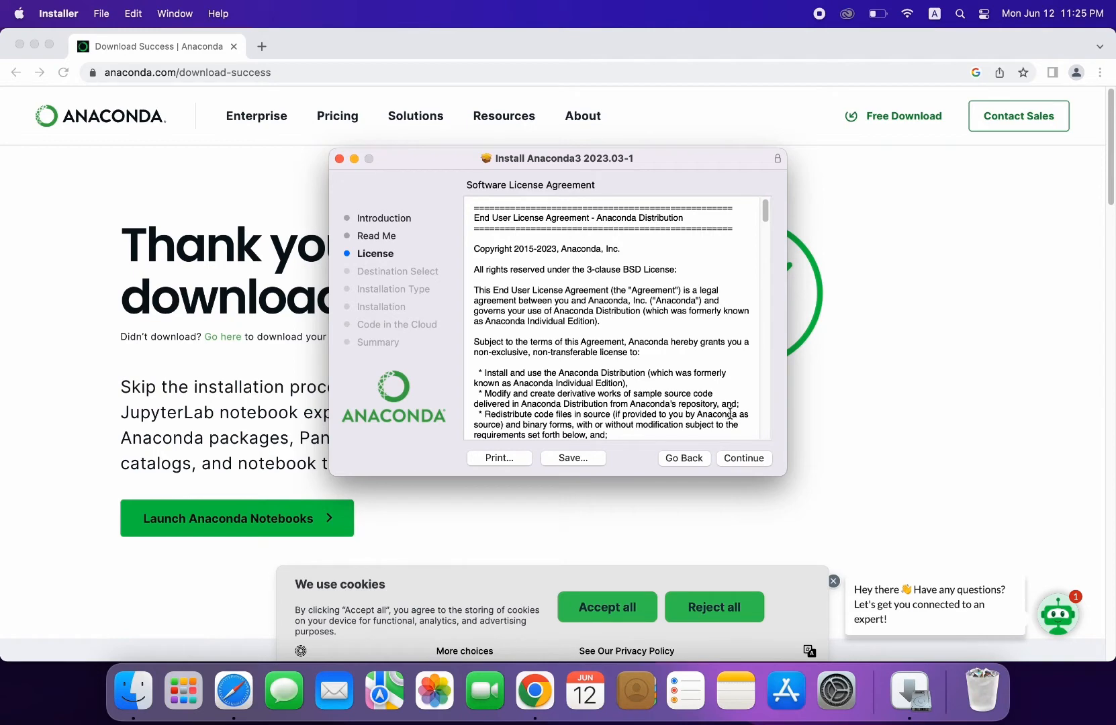
pyautogui.scroll(-3)
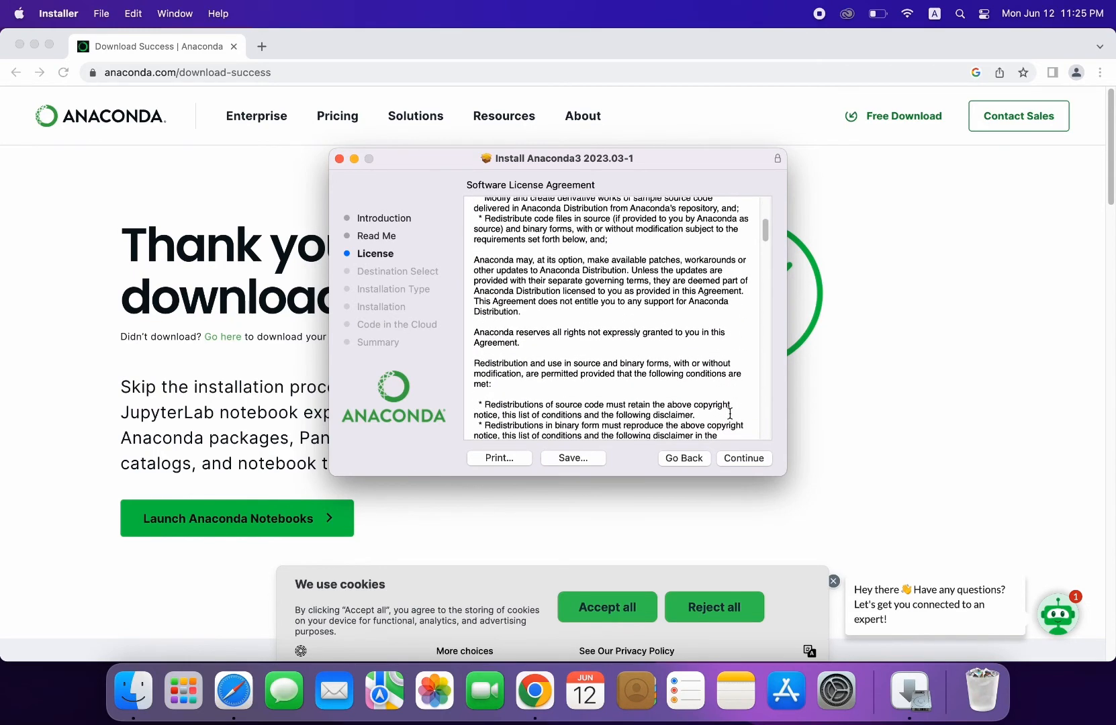
pyautogui.scroll(-3)
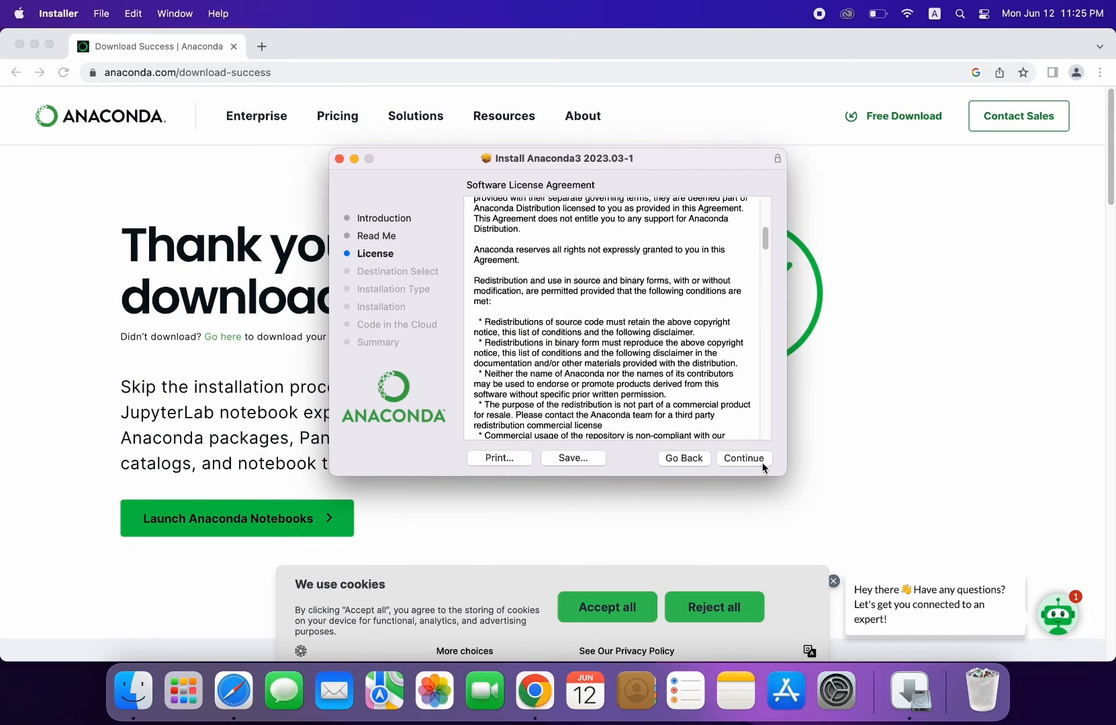
# Agree to the license, install Anaconda3 2023.03-1 with the standard setup, and close the installer
pyautogui.click(744, 457)
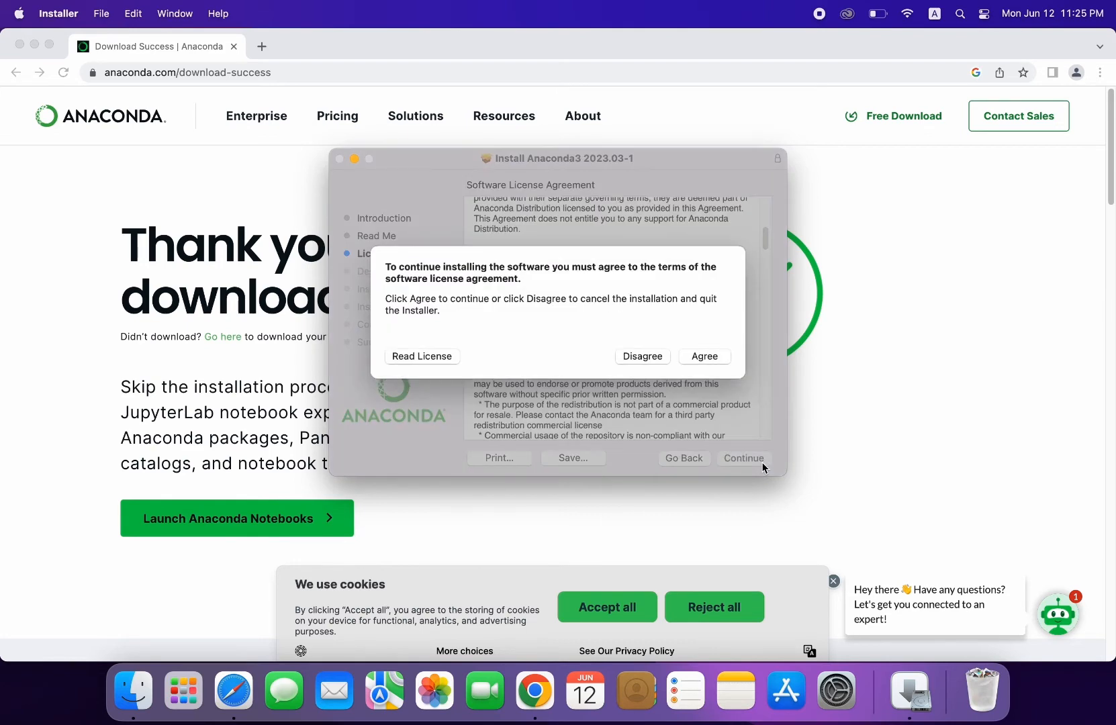
pyautogui.moveTo(696, 358)
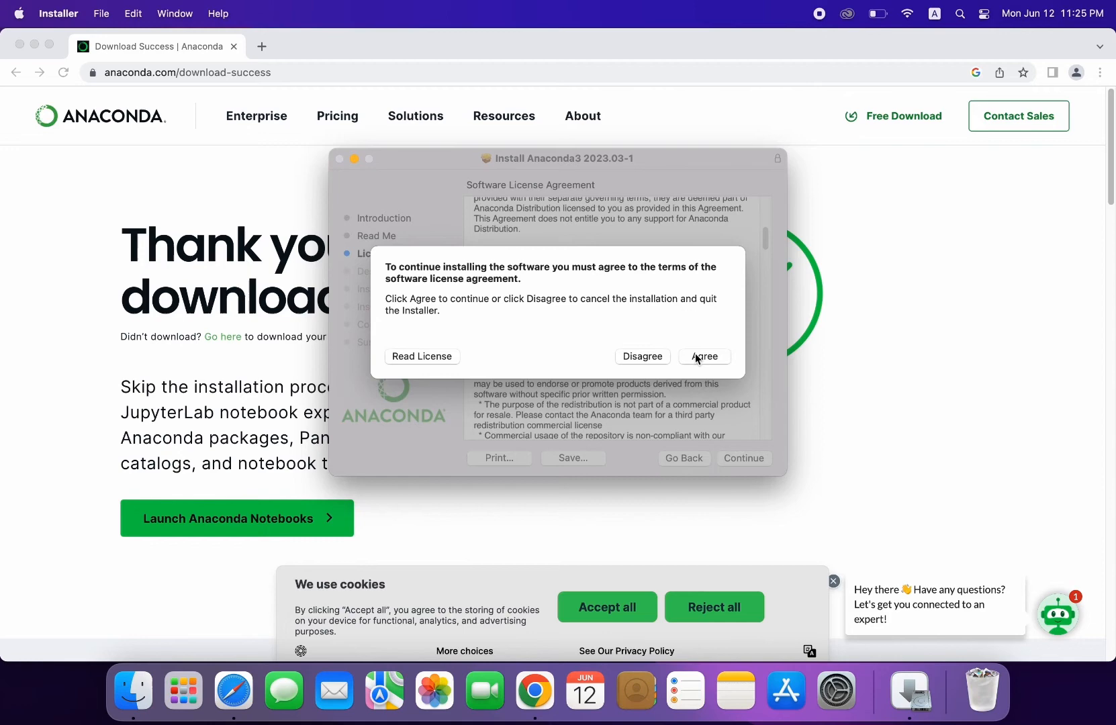
pyautogui.click(703, 357)
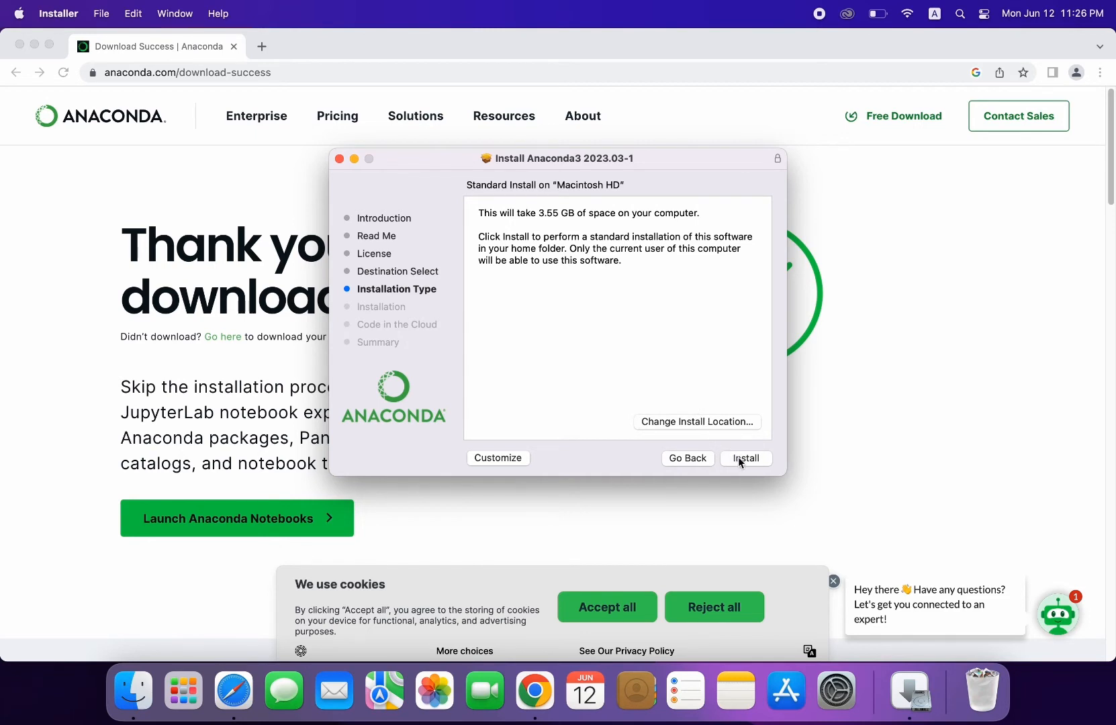
pyautogui.click(746, 457)
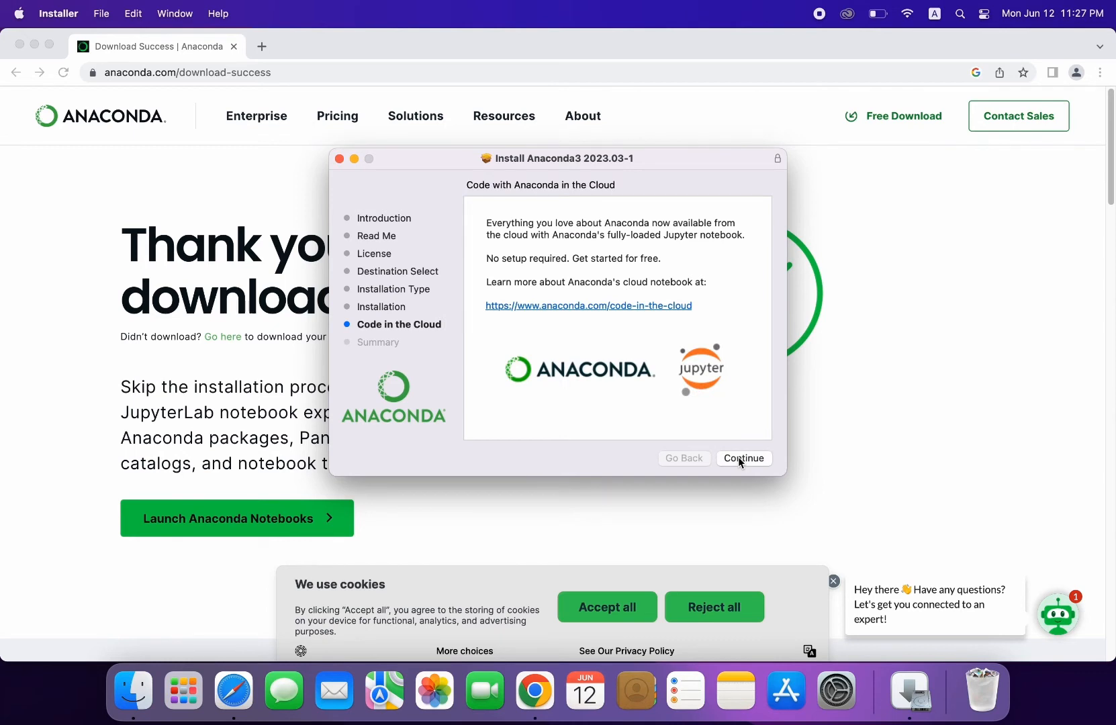
pyautogui.click(743, 458)
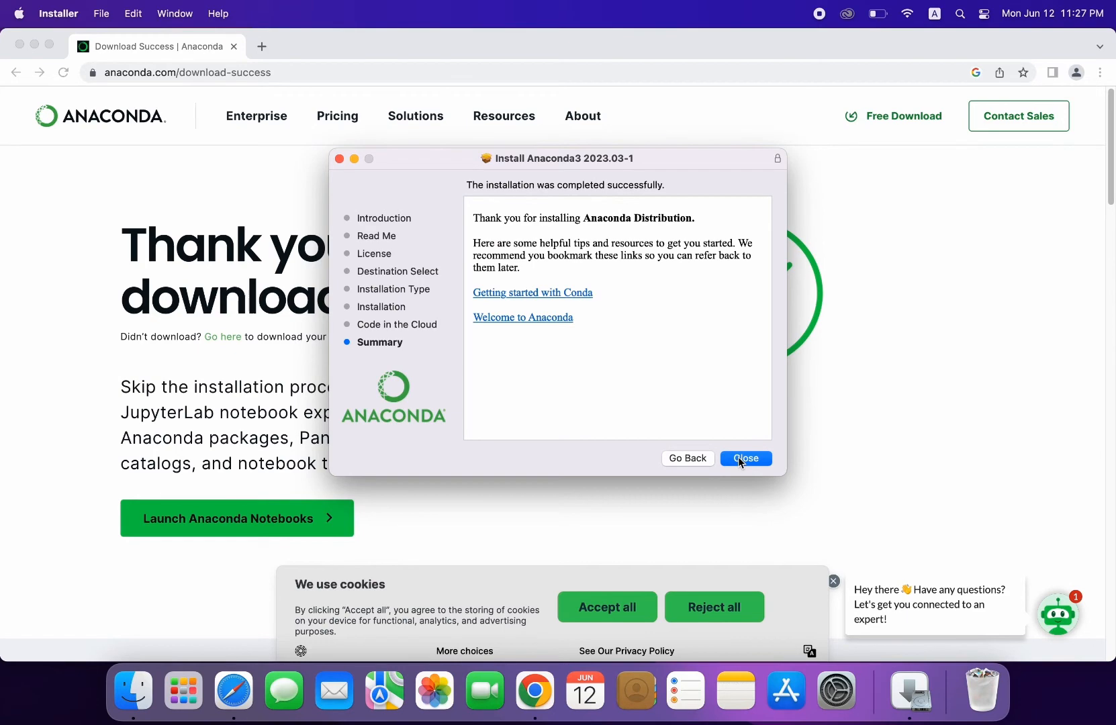
pyautogui.click(745, 458)
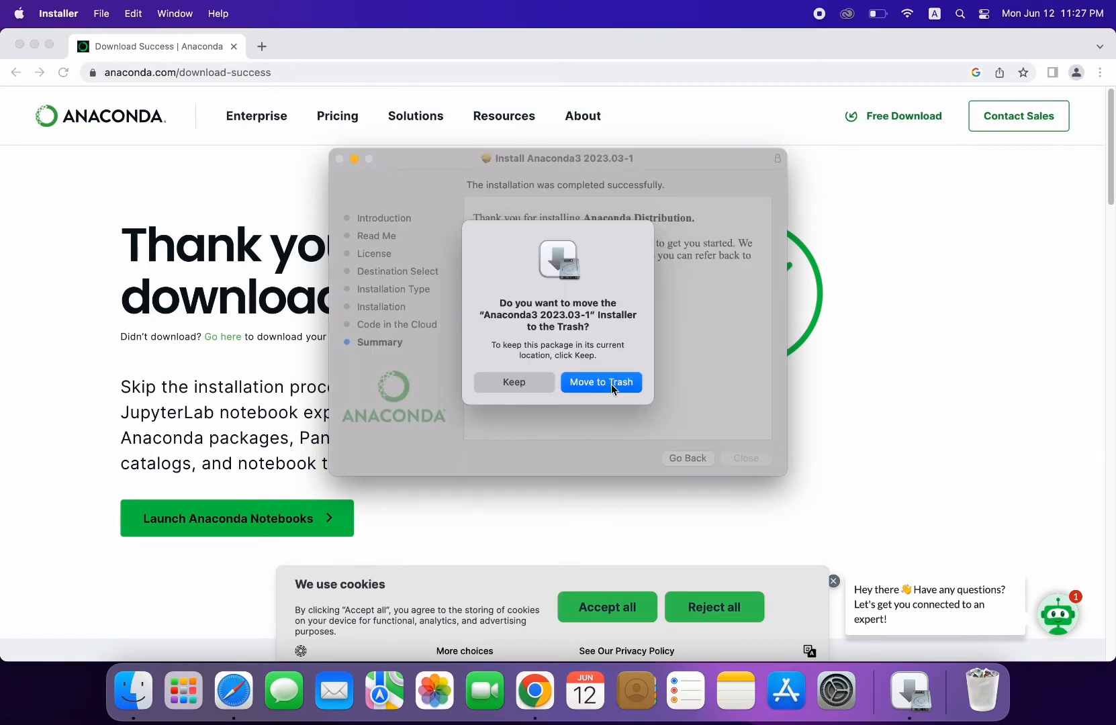
# Move the installer package to Trash and launch Jupyter Notebook from Anaconda Navigator
pyautogui.click(601, 382)
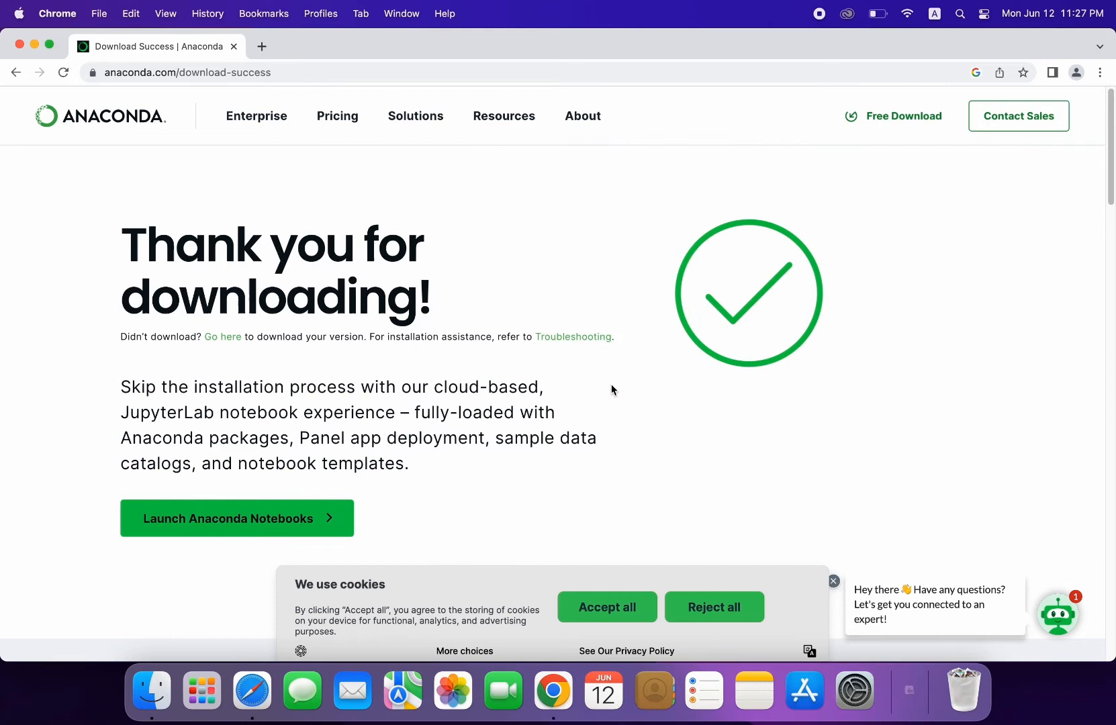
pyautogui.moveTo(721, 487)
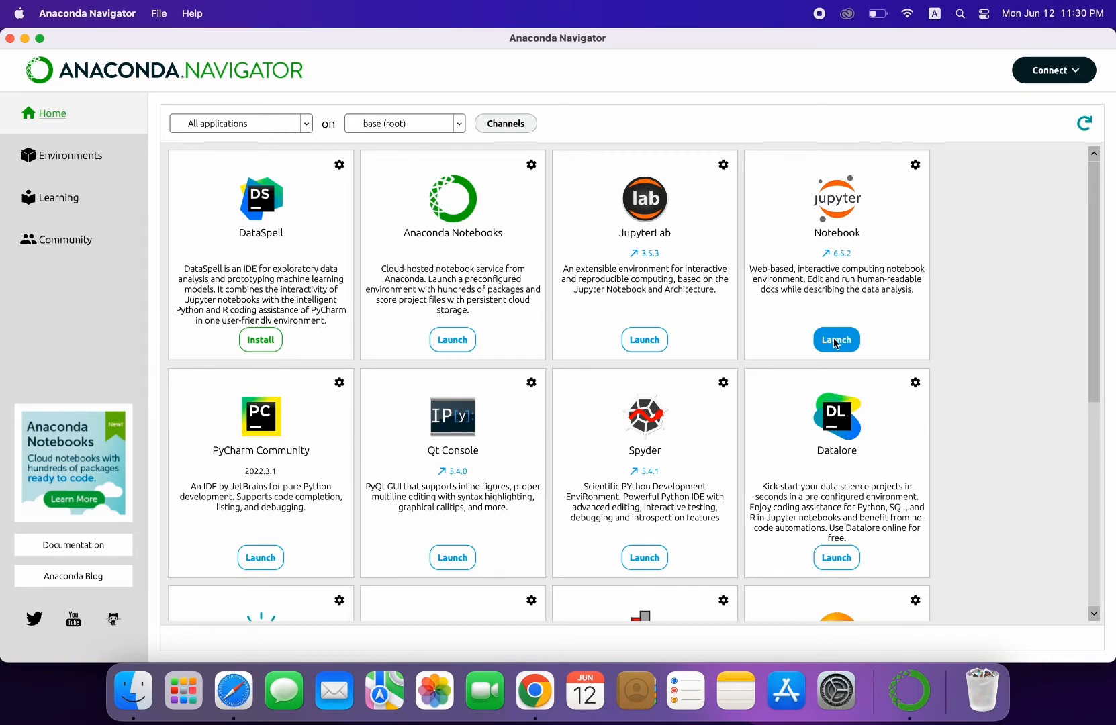
pyautogui.click(835, 340)
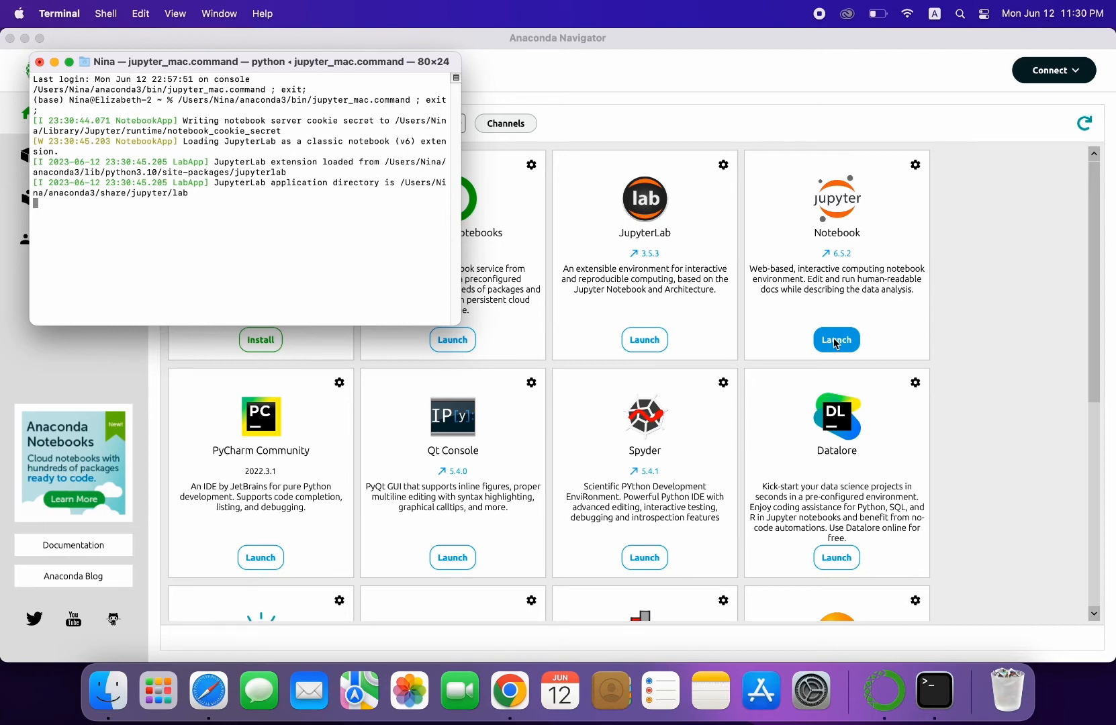
pyautogui.click(835, 340)
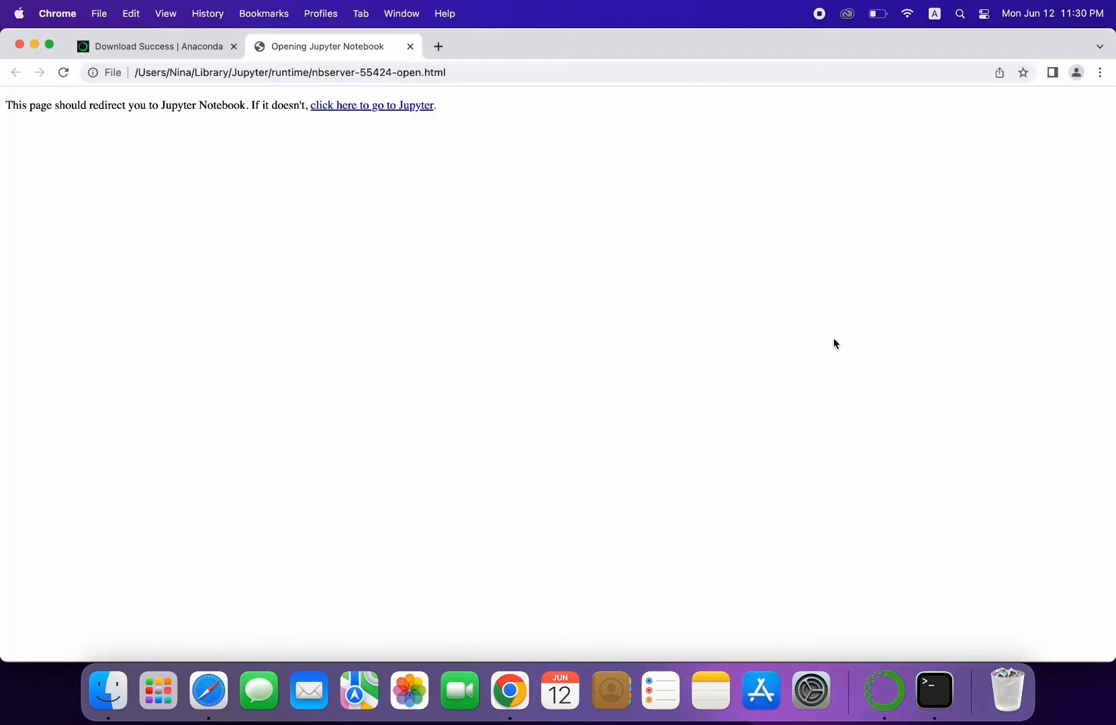
# Follow the redirect to the Jupyter home page and create 'Untitled Folder' via New > Folder
pyautogui.click(371, 105)
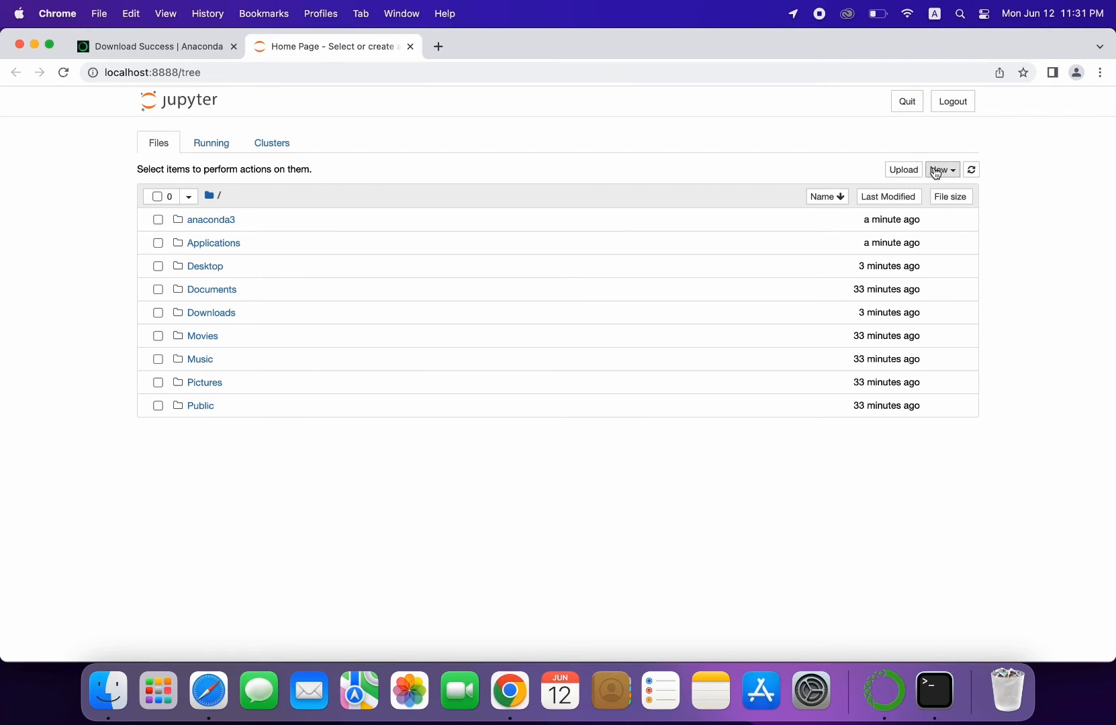
pyautogui.click(940, 170)
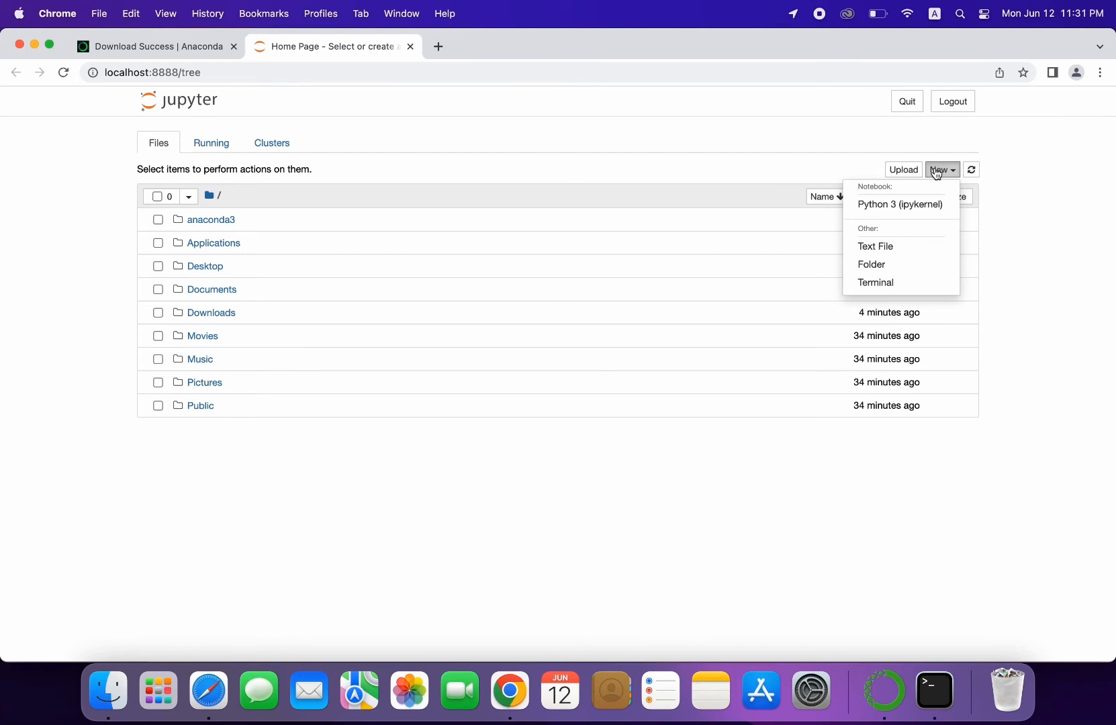
pyautogui.moveTo(871, 264)
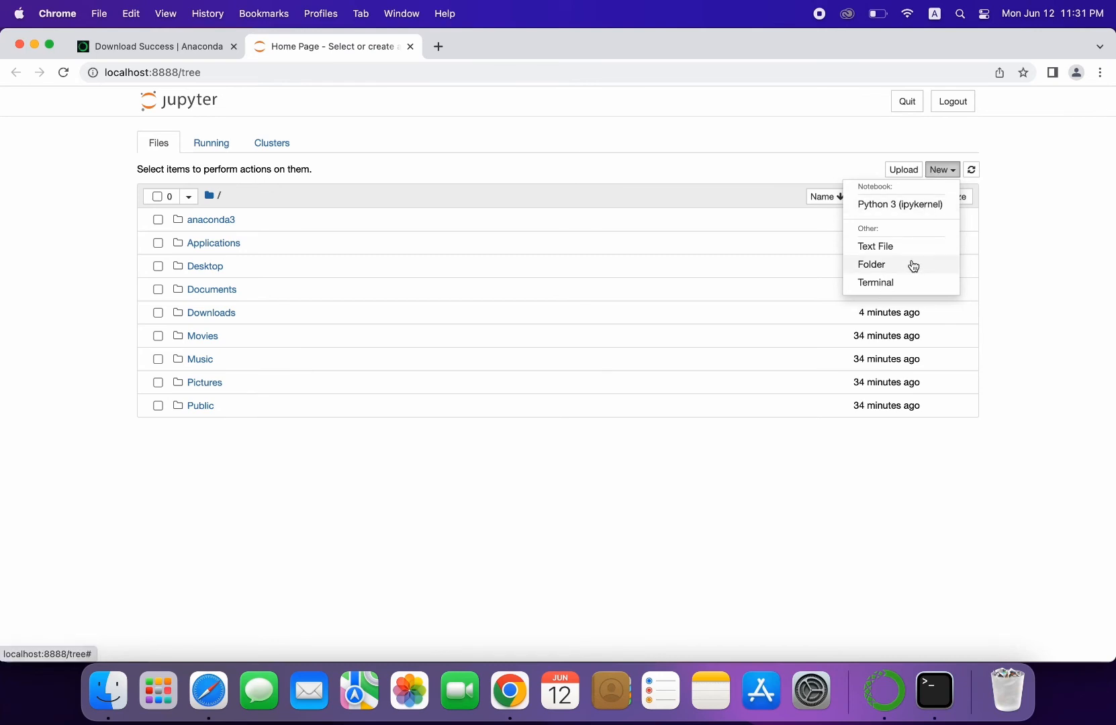
pyautogui.click(871, 264)
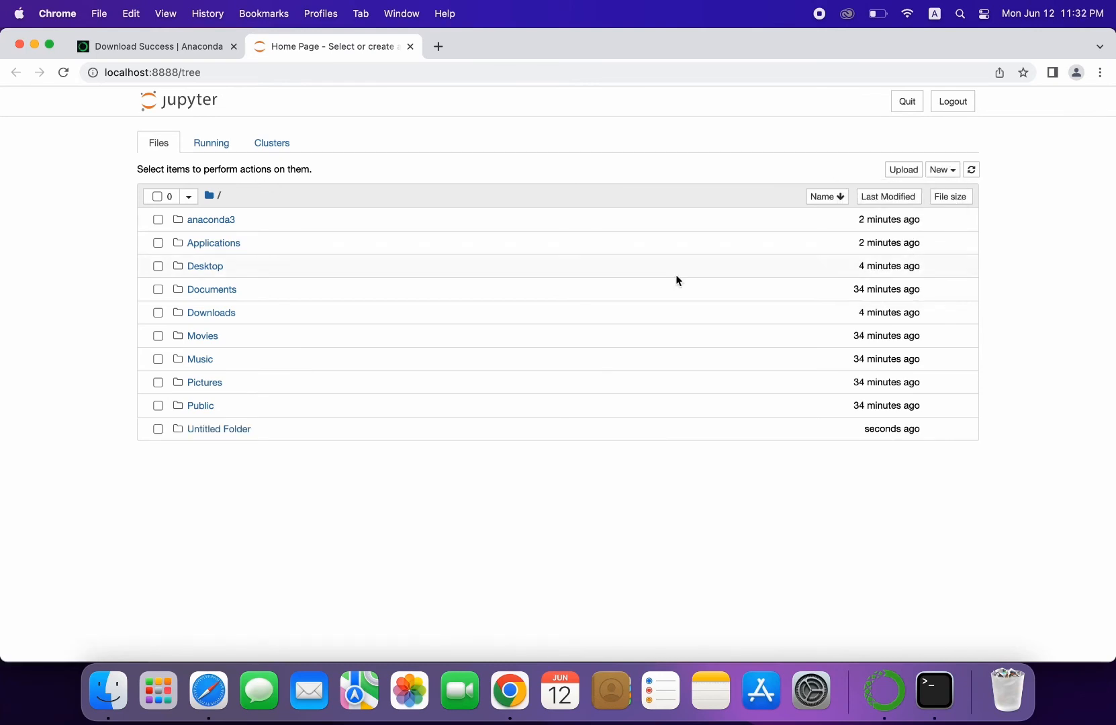
pyautogui.moveTo(209, 438)
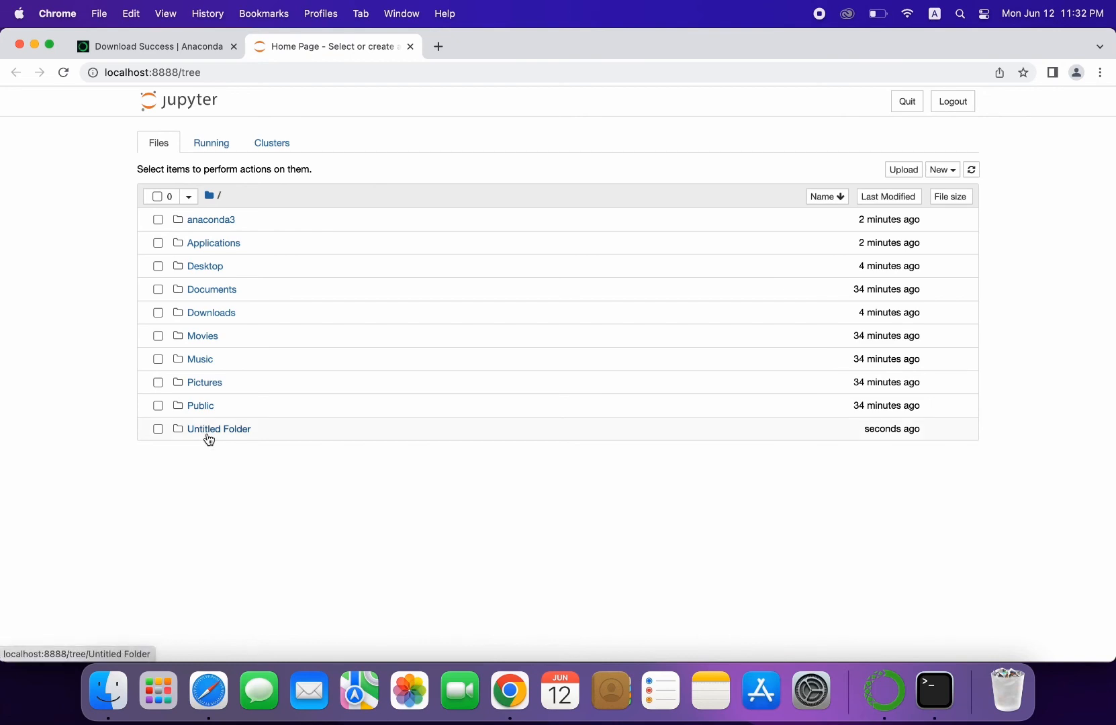
pyautogui.moveTo(211, 441)
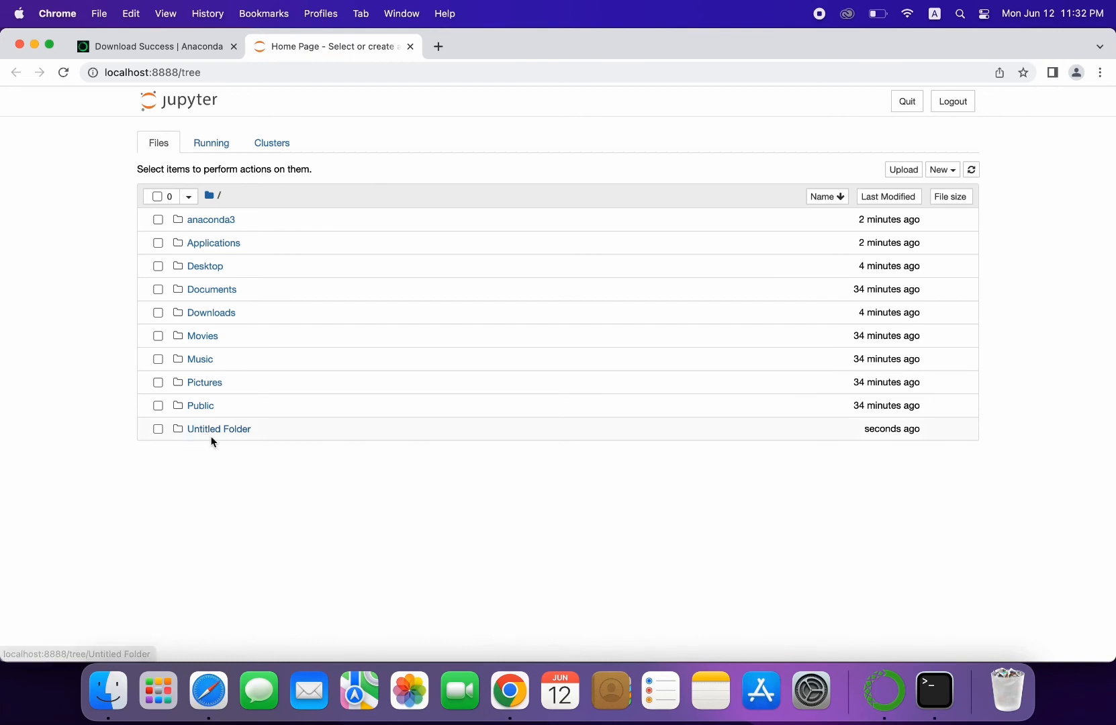
pyautogui.moveTo(219, 428)
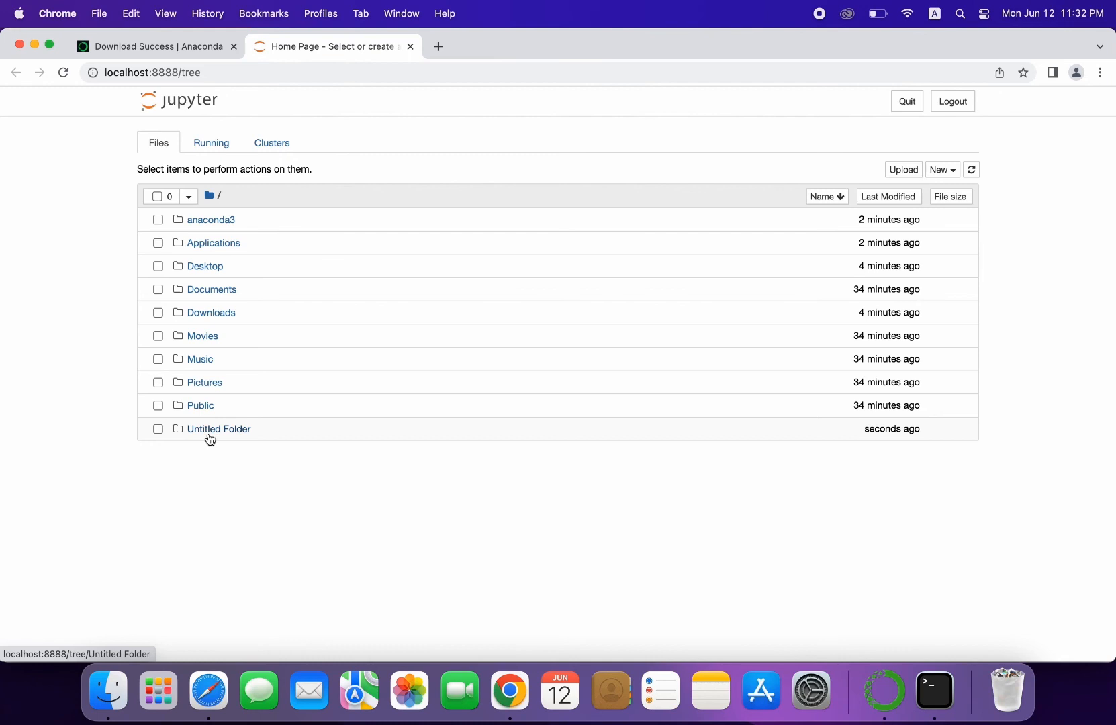
# Enter Untitled Folder and create a new Python 3 (ipykernel) notebook
pyautogui.click(218, 428)
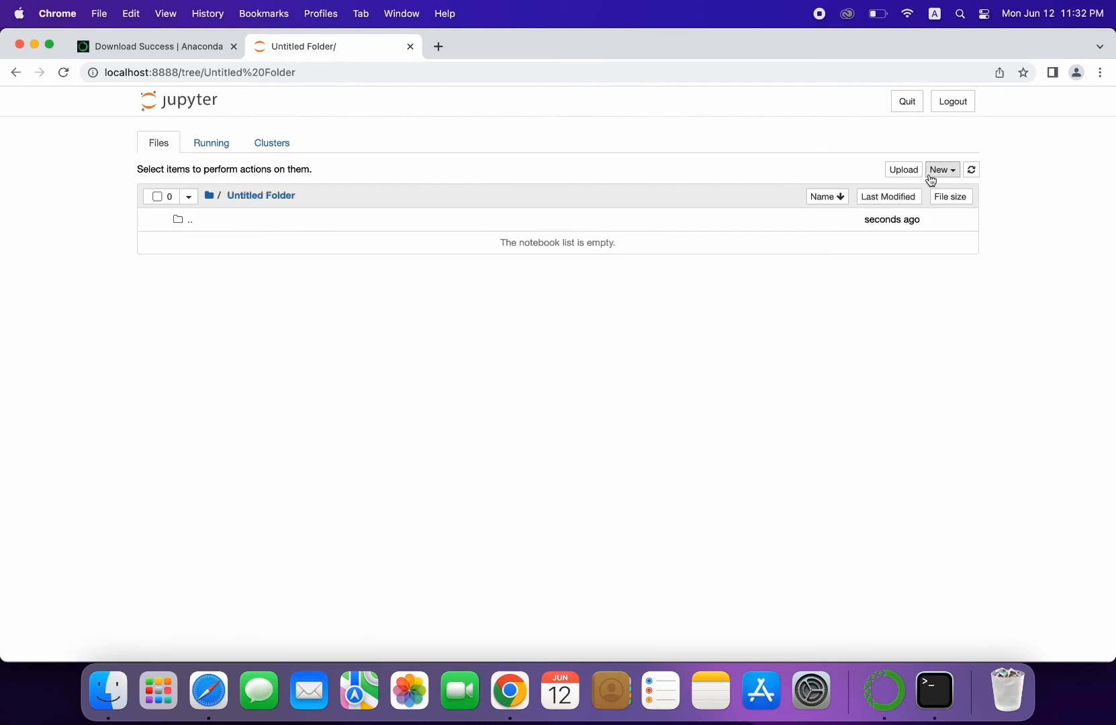
pyautogui.click(939, 169)
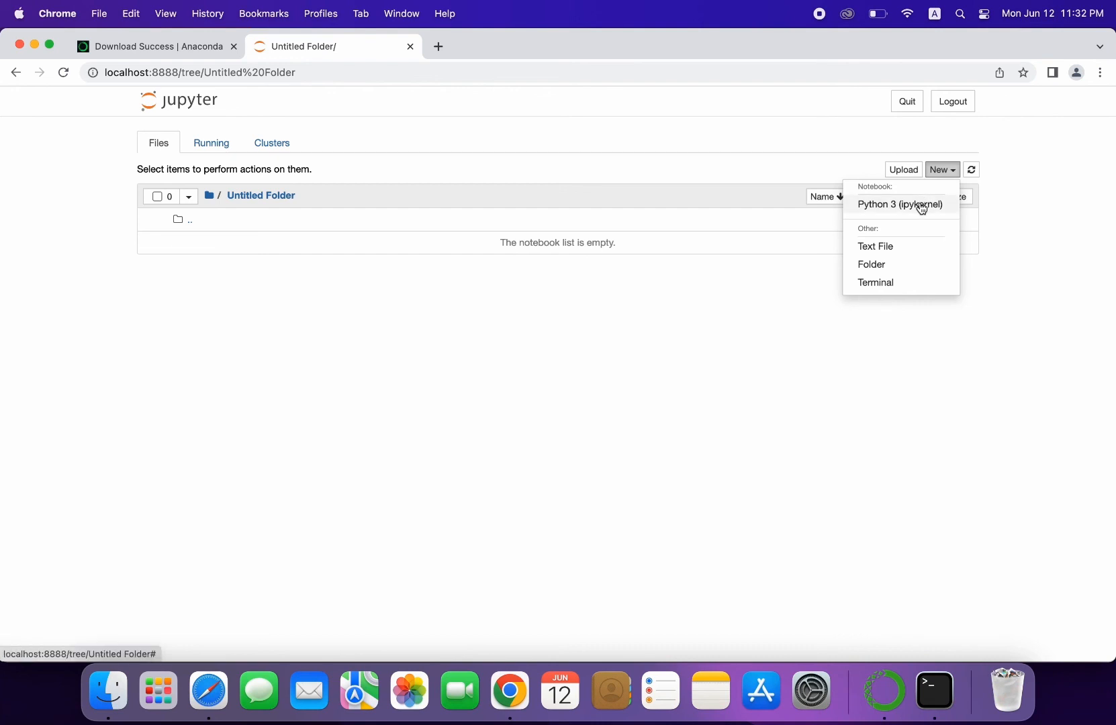
pyautogui.click(899, 204)
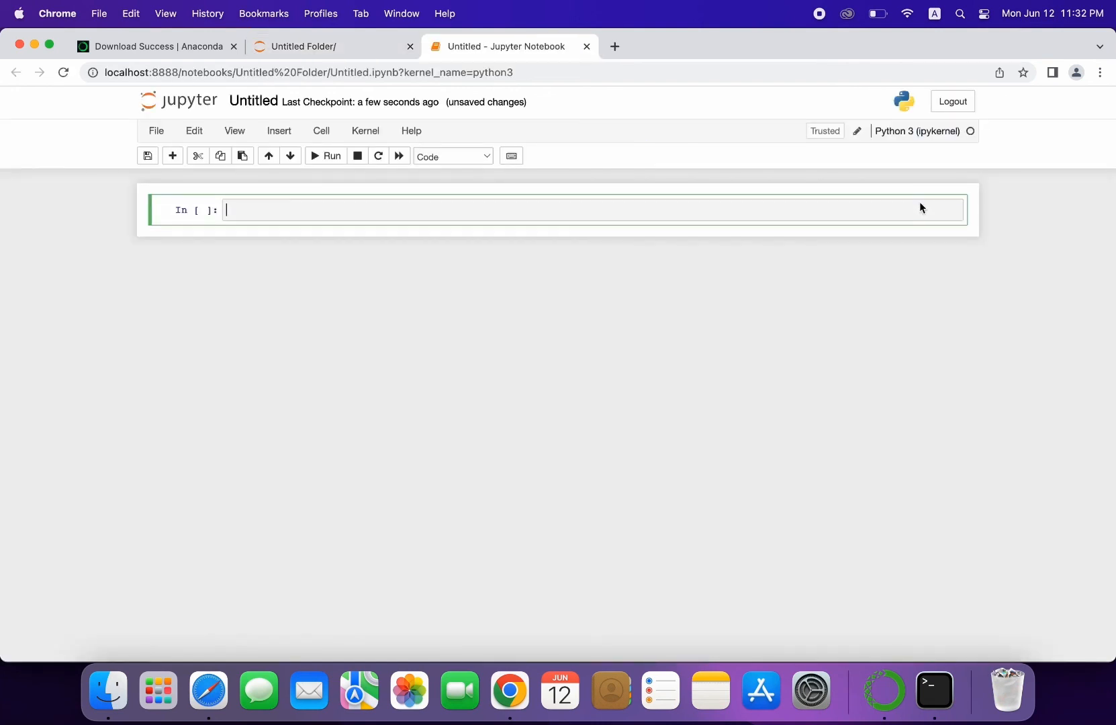